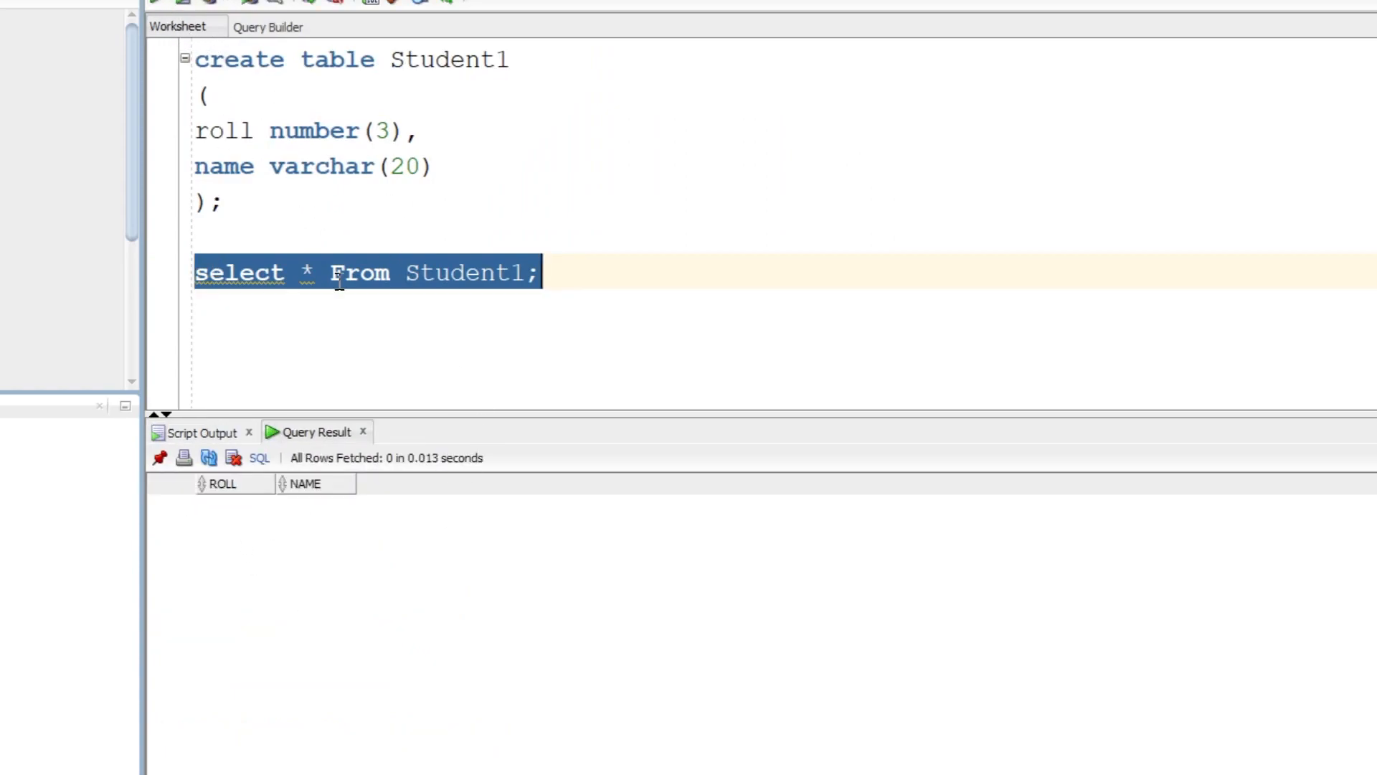
Step: Write 'Alter table Student1 drop name;' on a new worksheet line, fixing a typo after drop
click(605, 261)
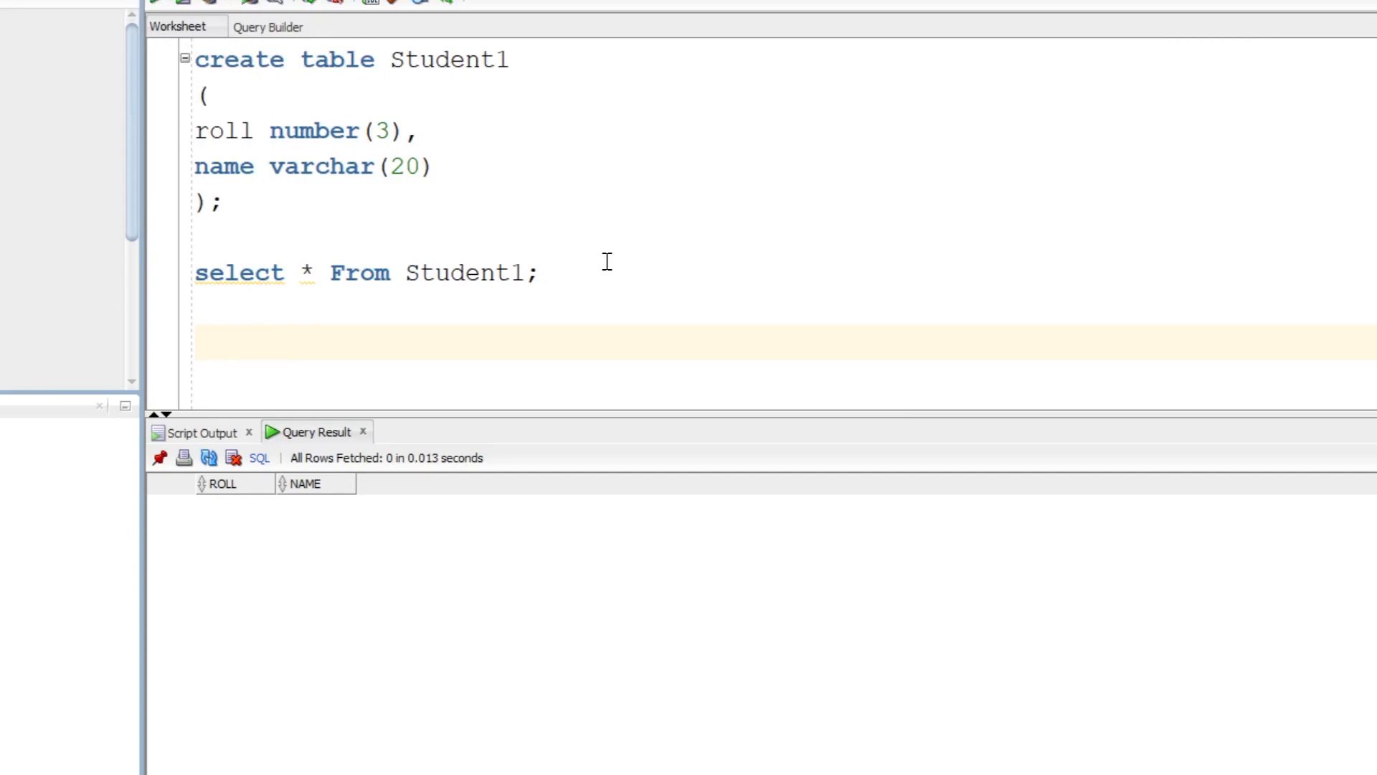
text(A)
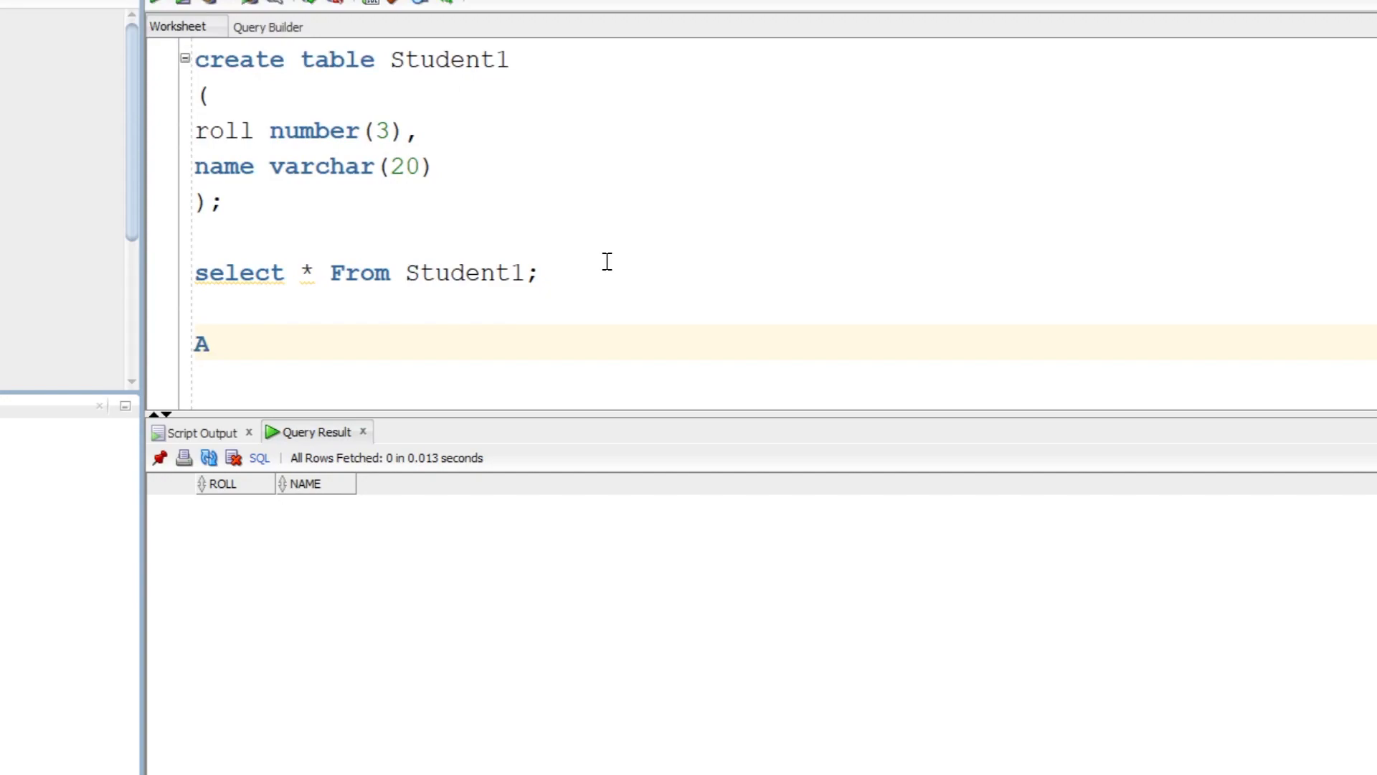
text(lter table)
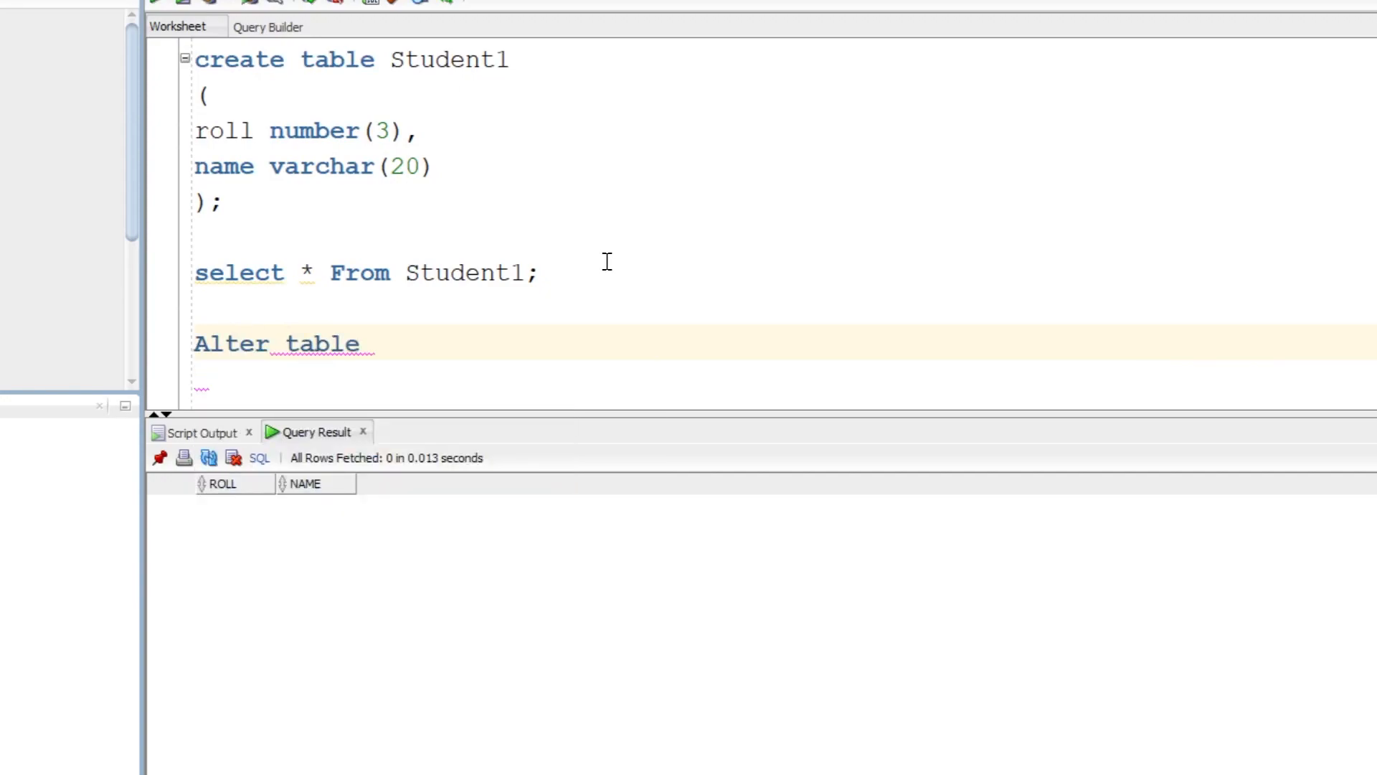
text(St)
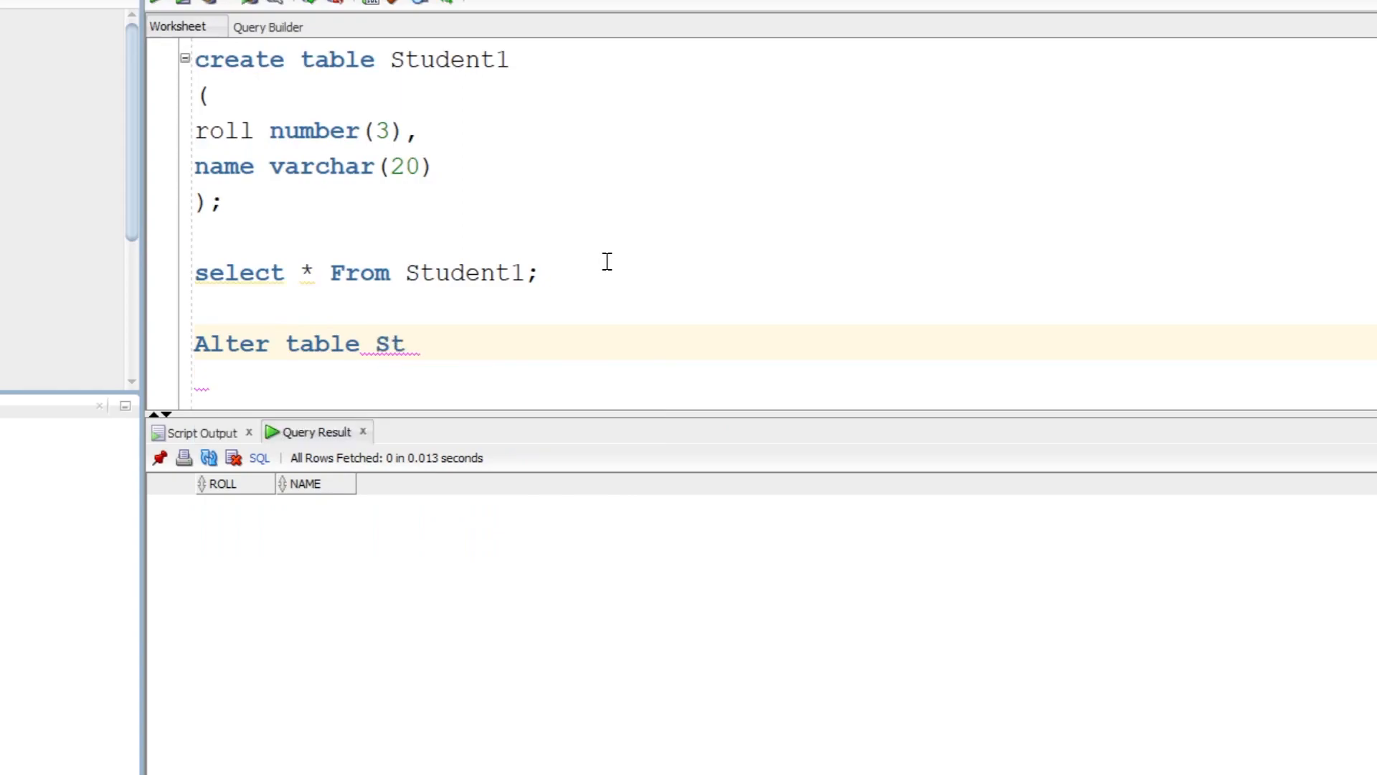
text(udent1)
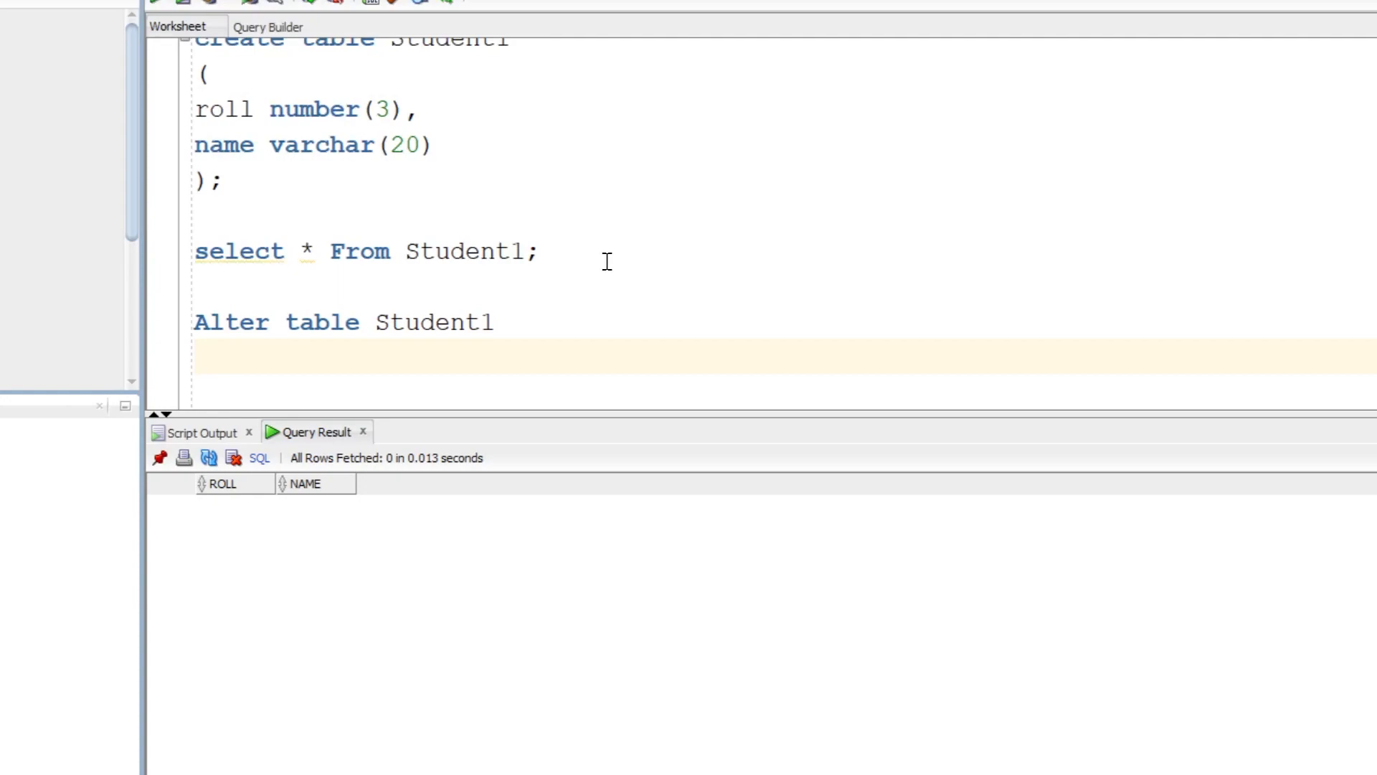
text(drop)
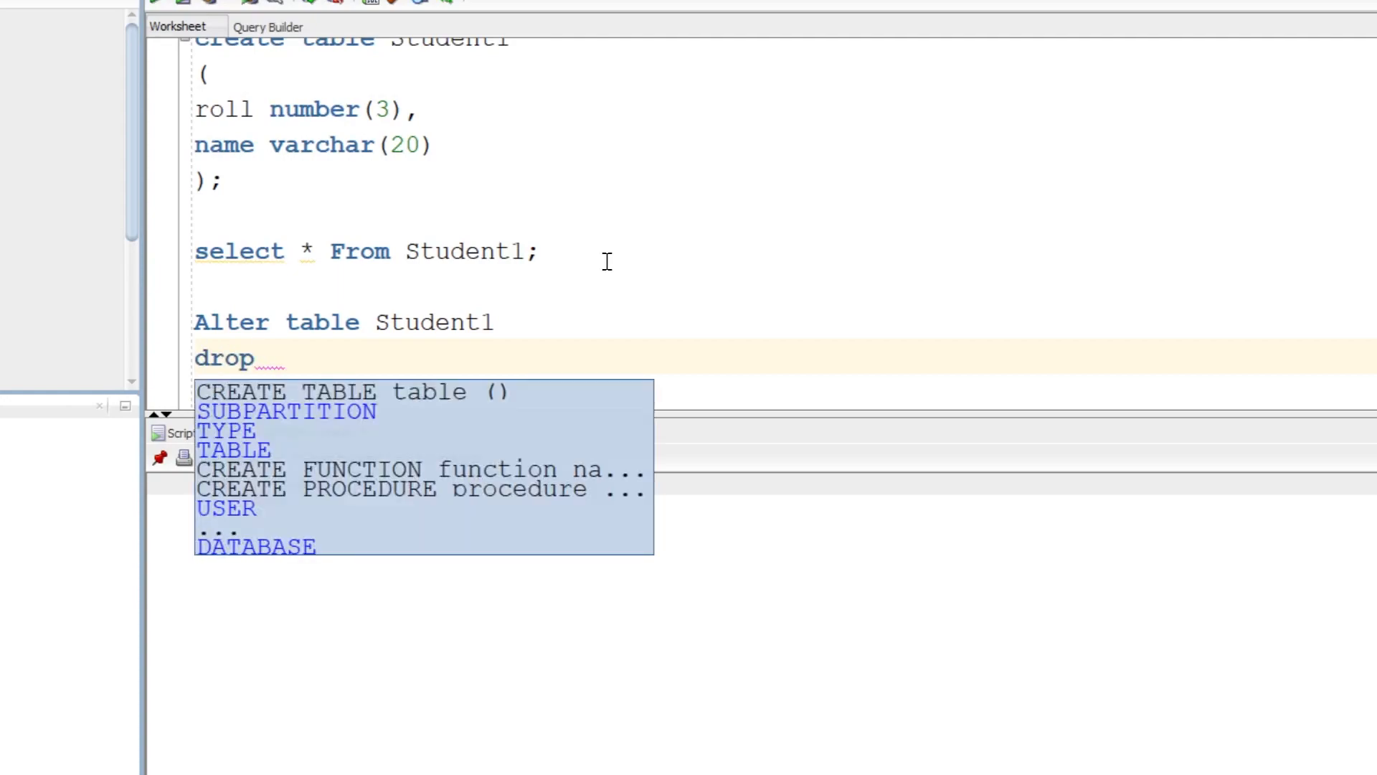
text(num)
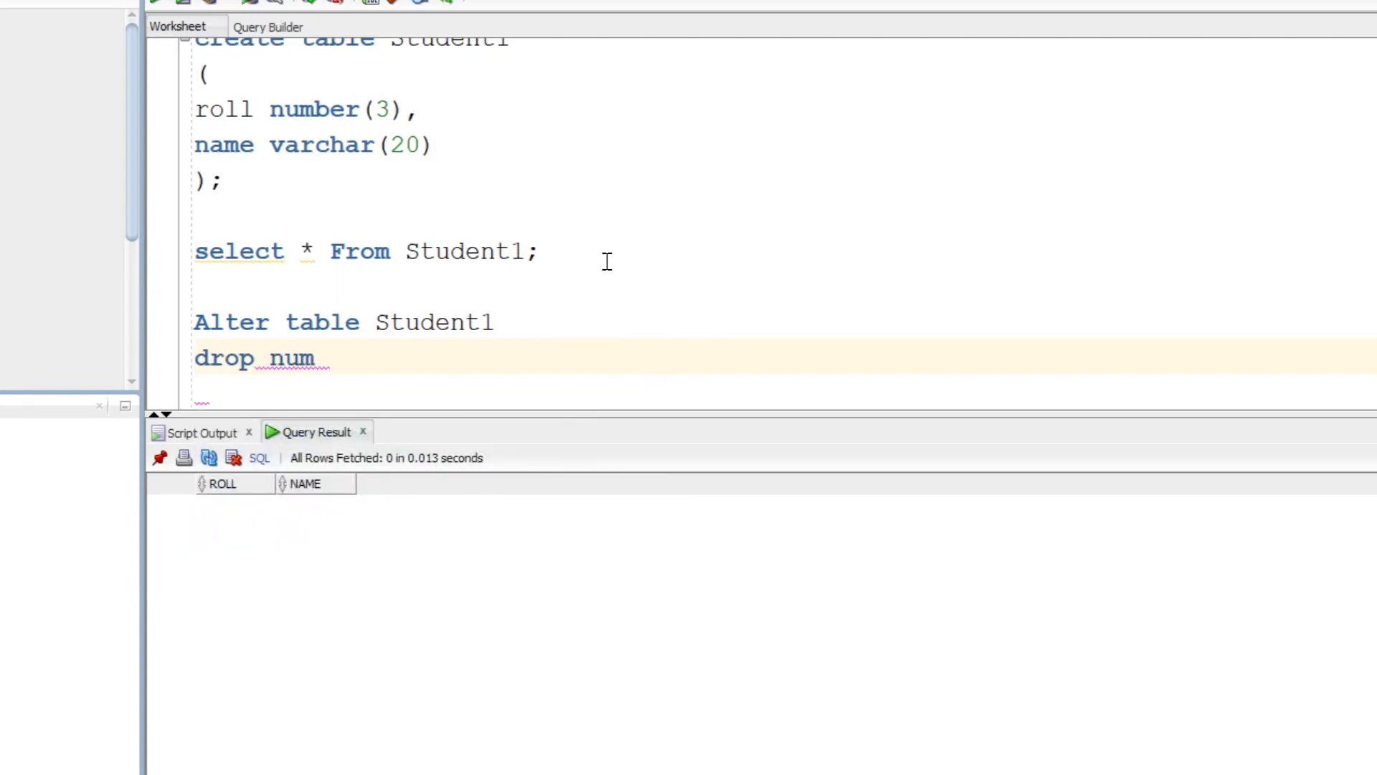
key(BackSpace)
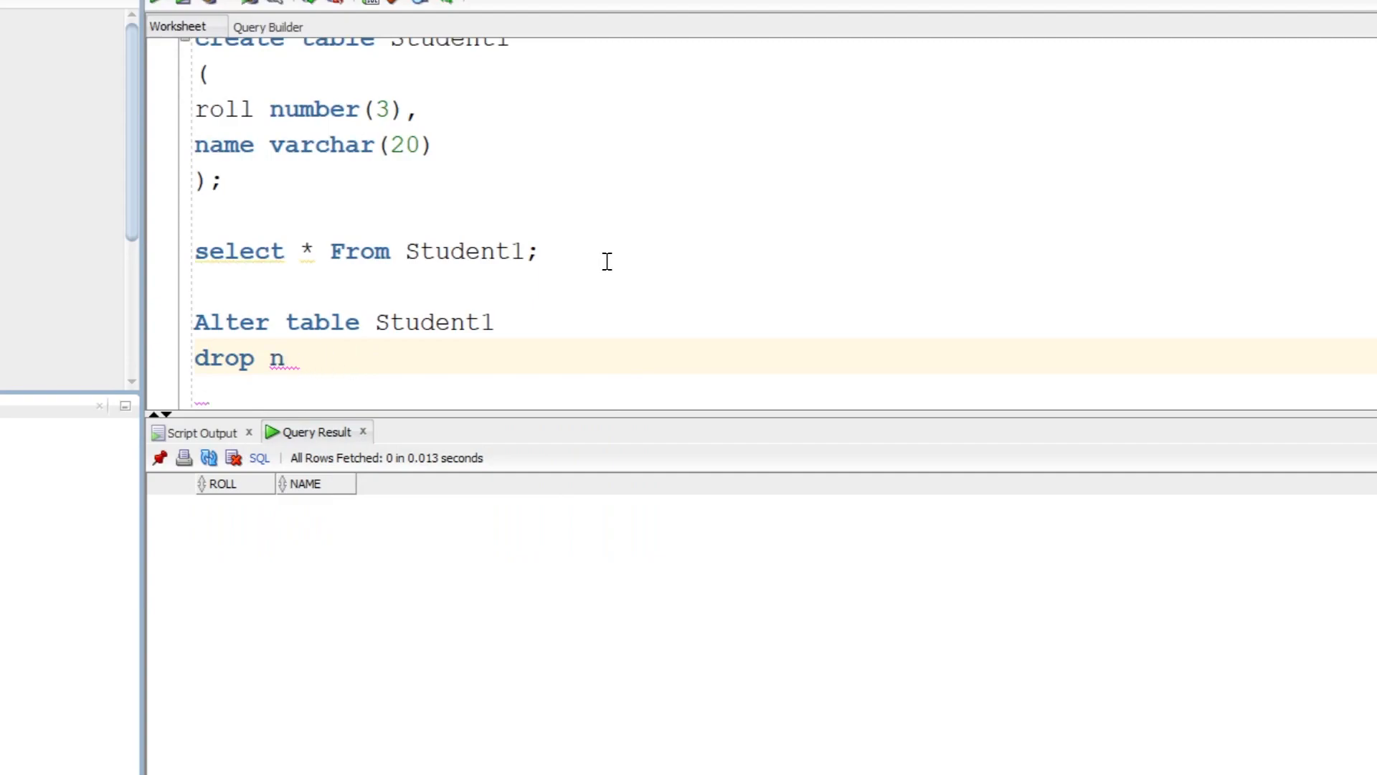
text(ame;)
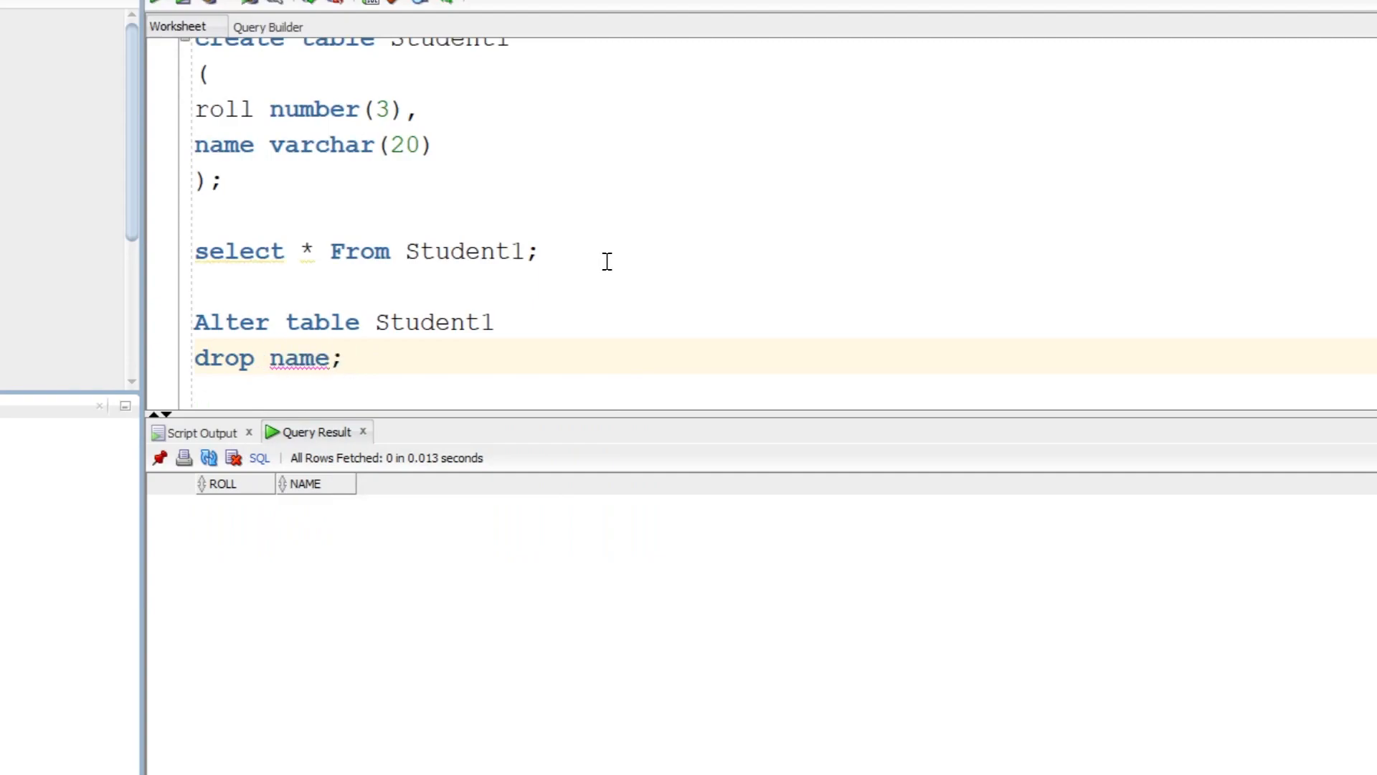
Step: Wrap the dropped column in parentheses so the statement reads DROP (name)
double_click(231, 321)
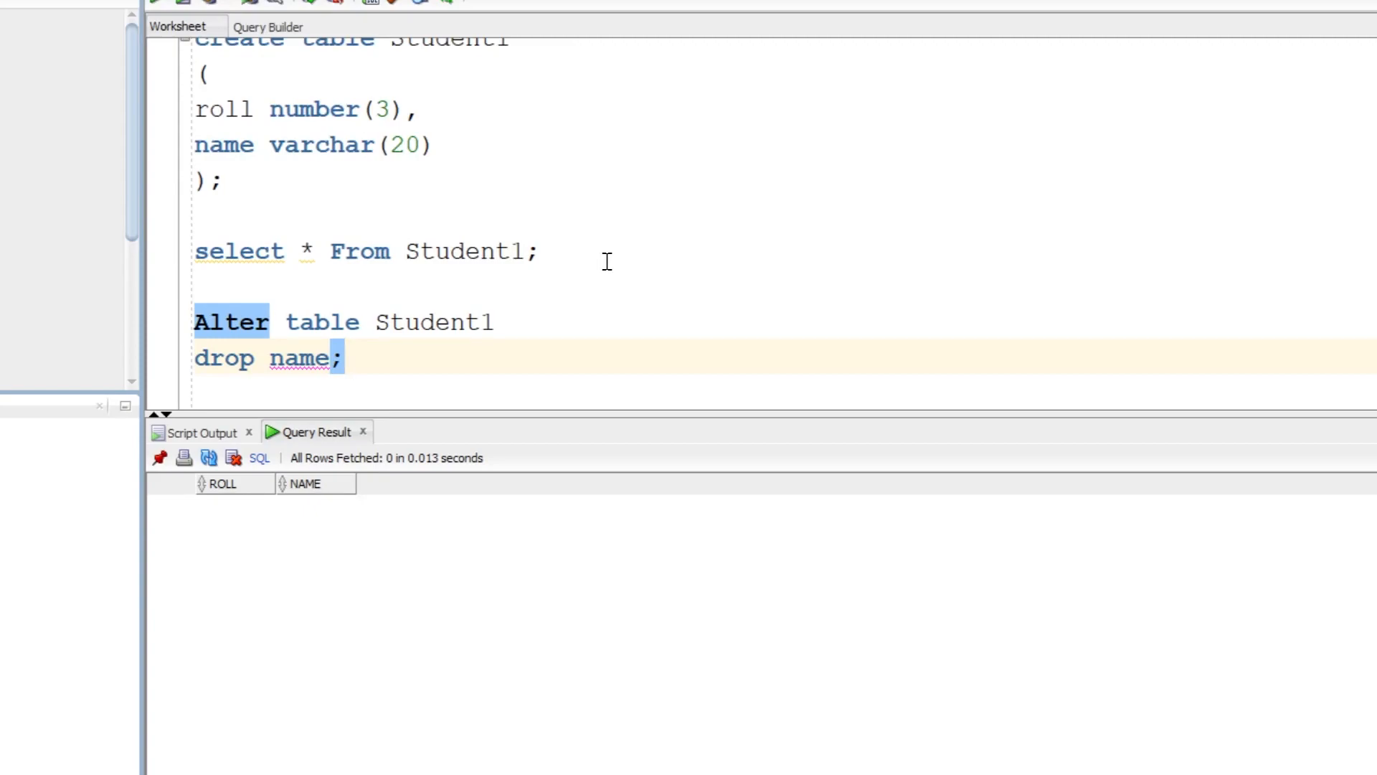
click(269, 364)
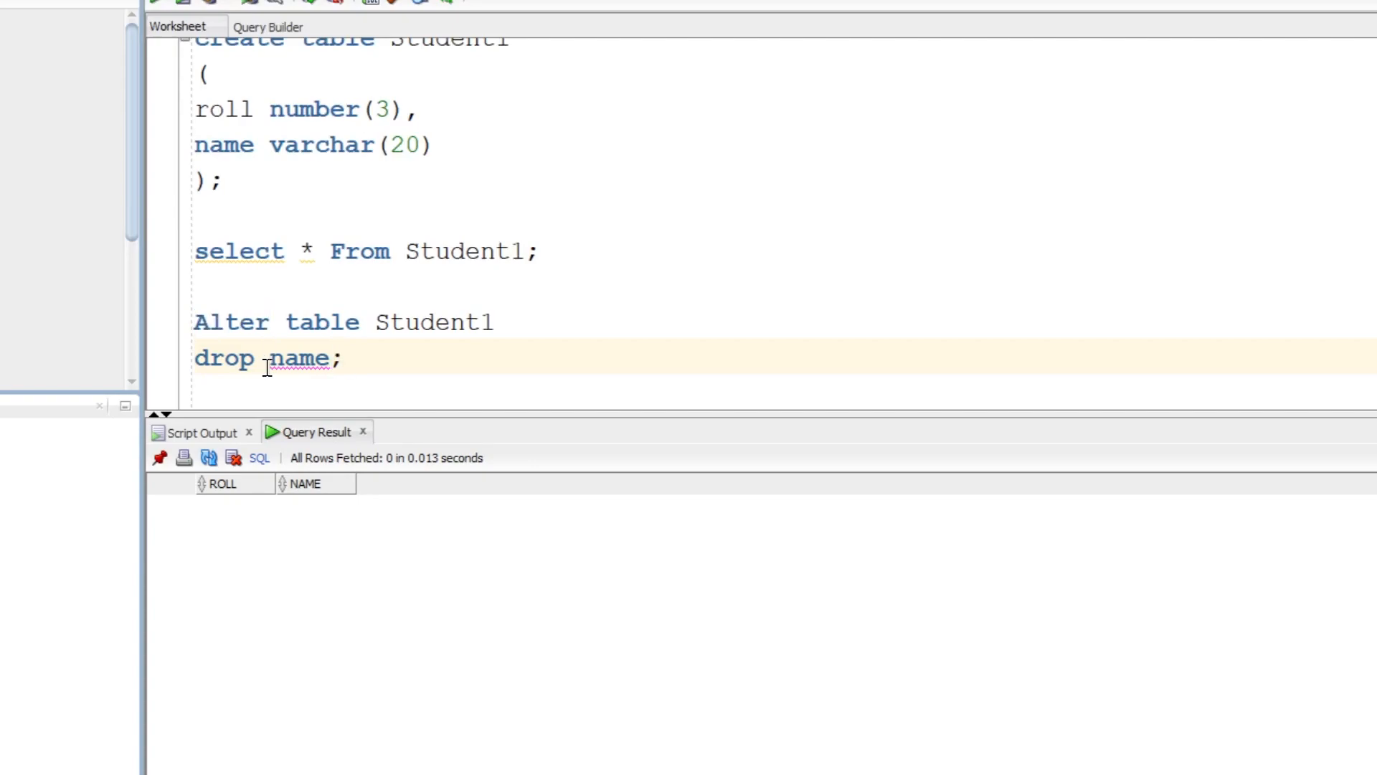
text(()
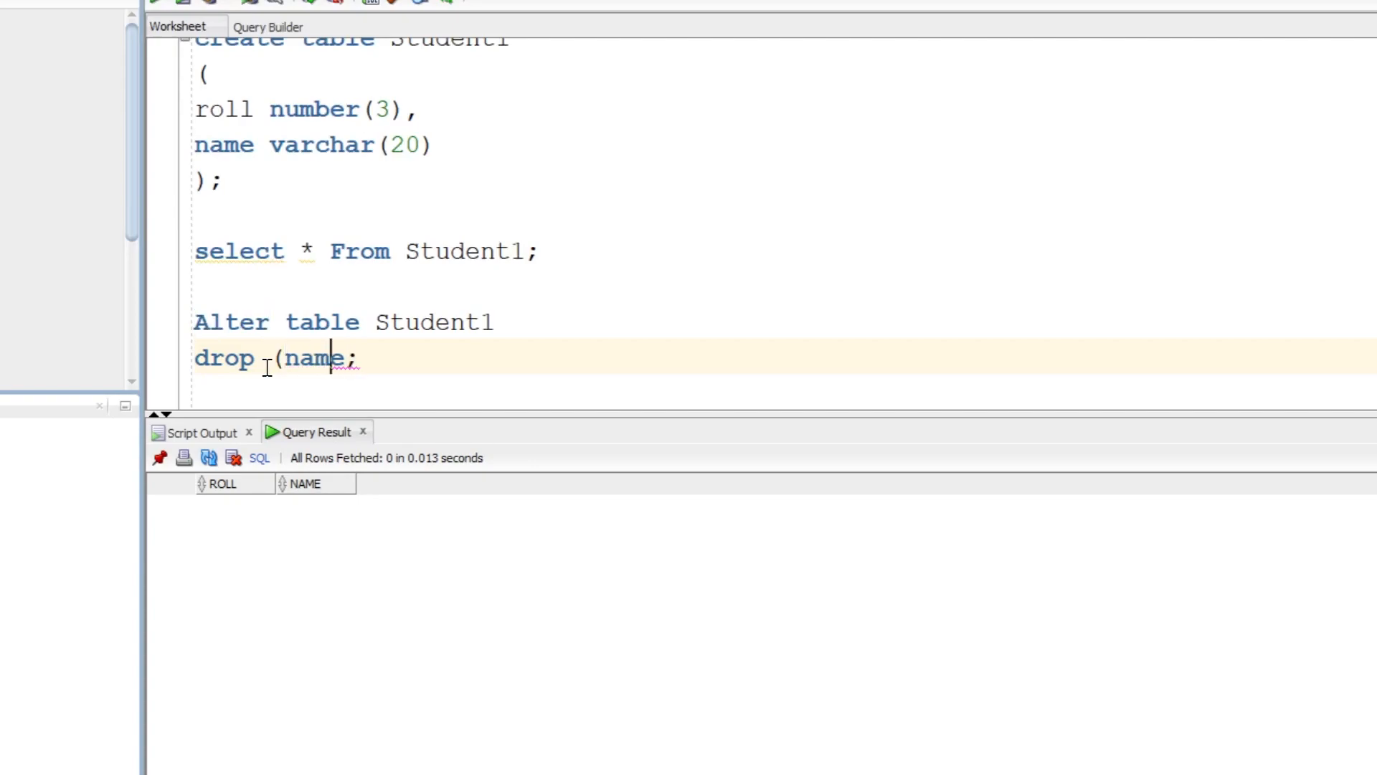
text())
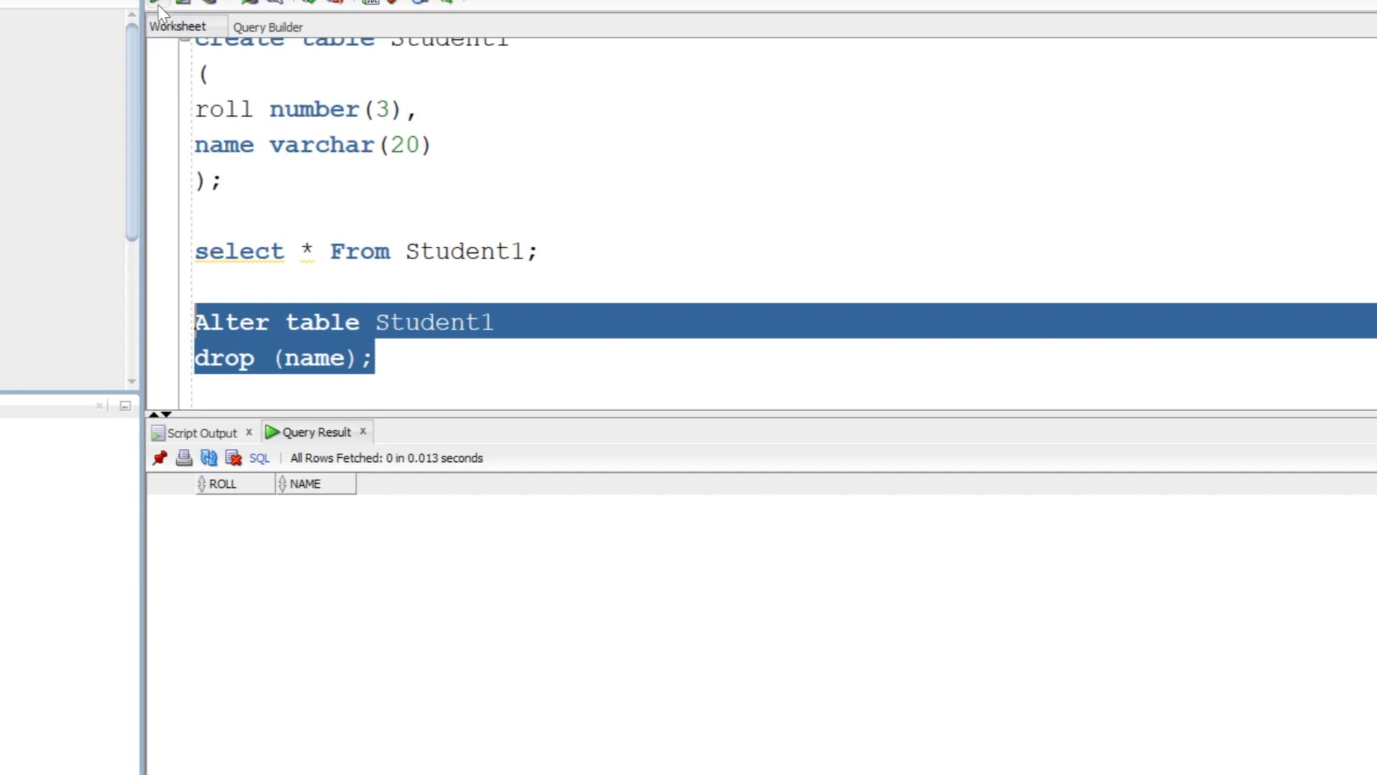
Step: Run the ALTER to drop the column, then query Student1 showing only the ROLL column
click(185, 2)
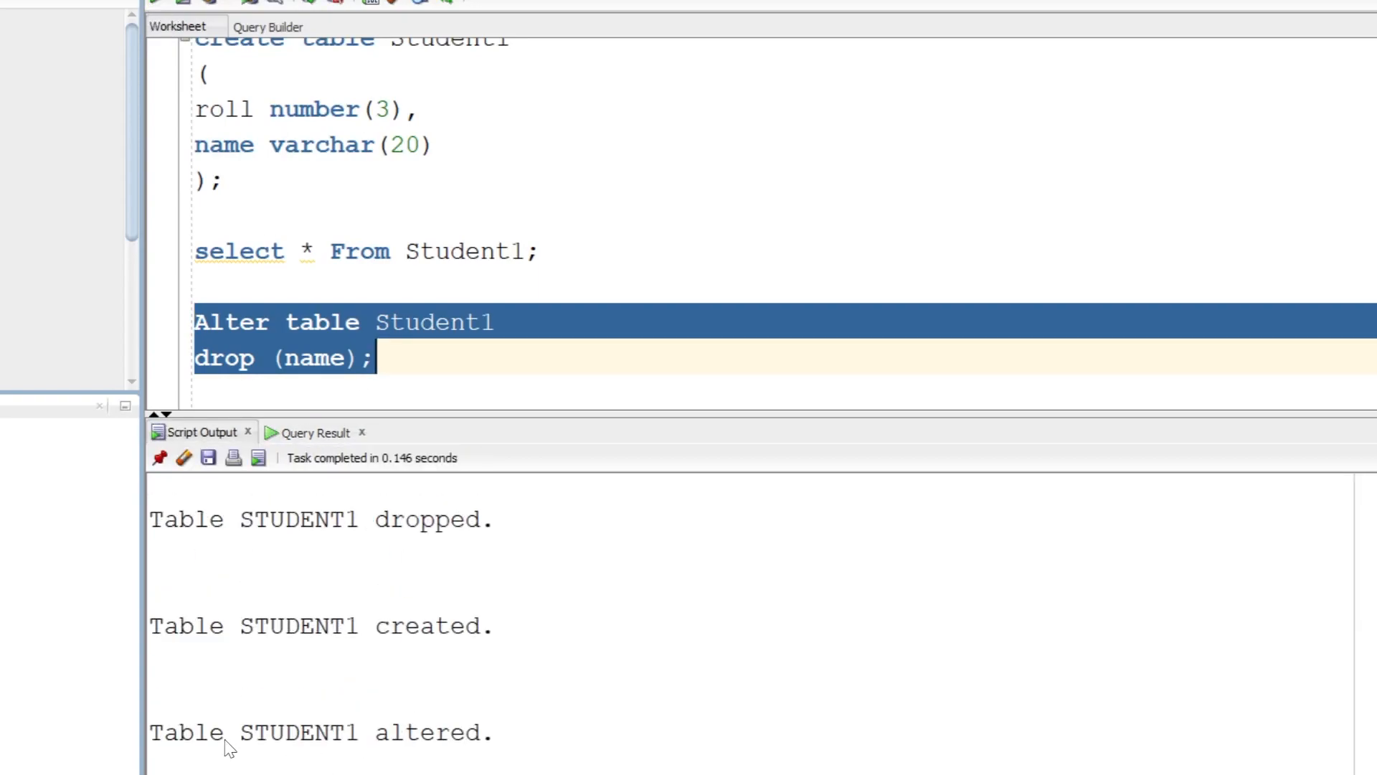
mouse_move(260, 162)
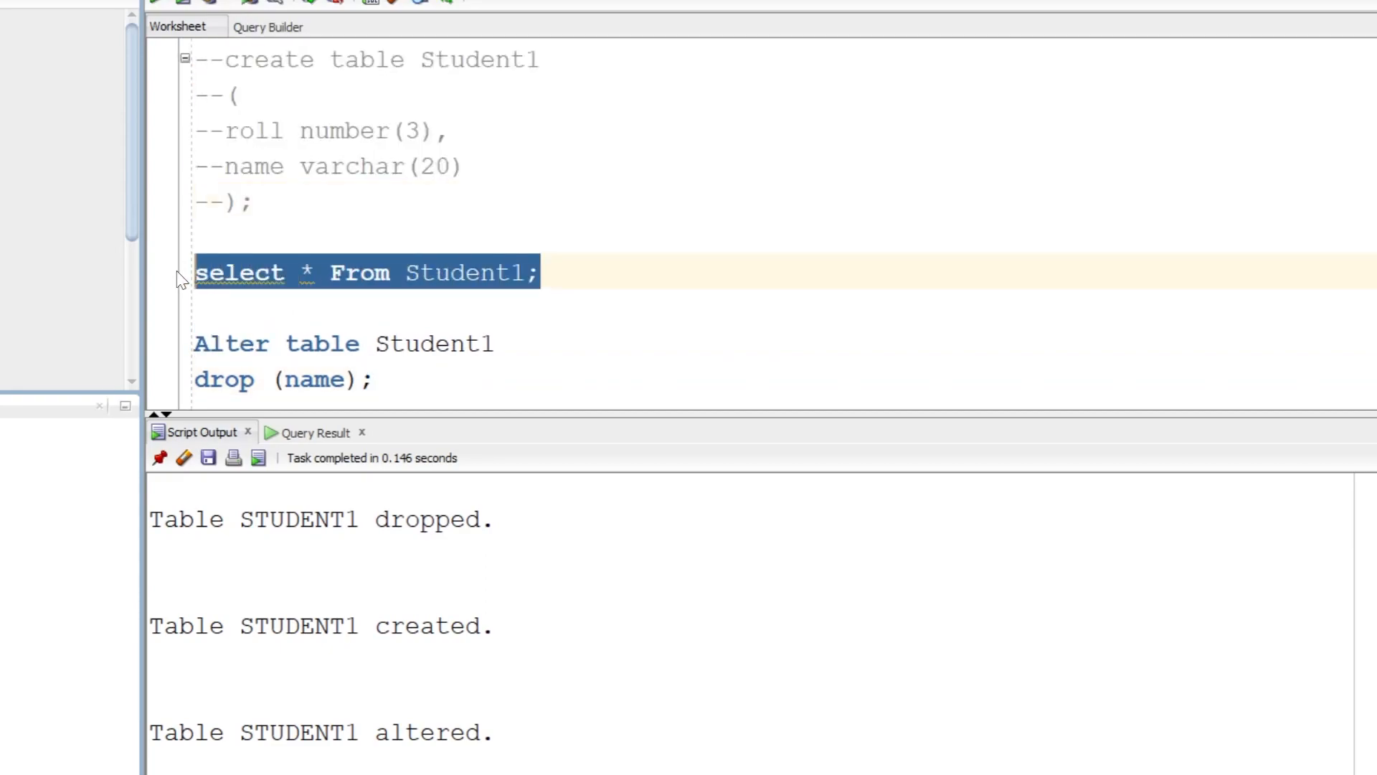
click(315, 432)
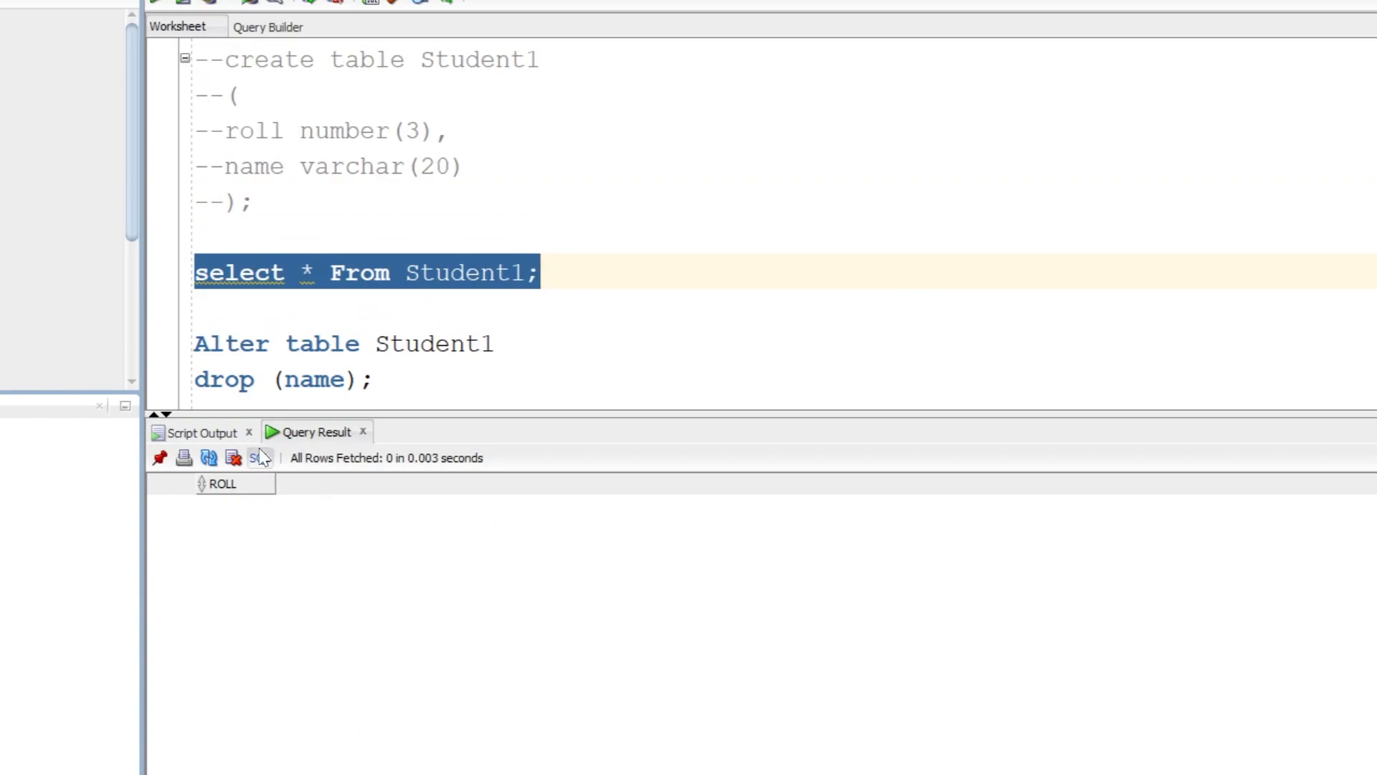
scroll(up, 3)
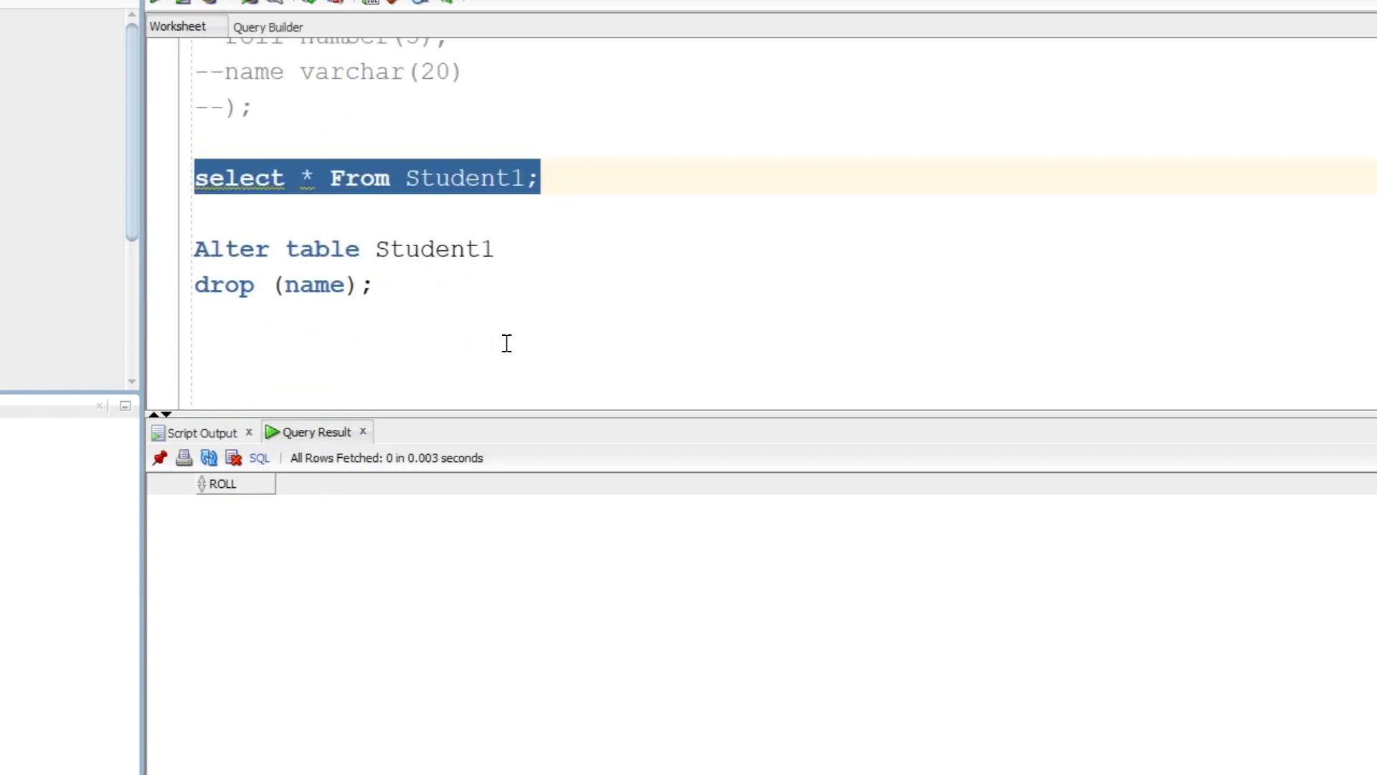